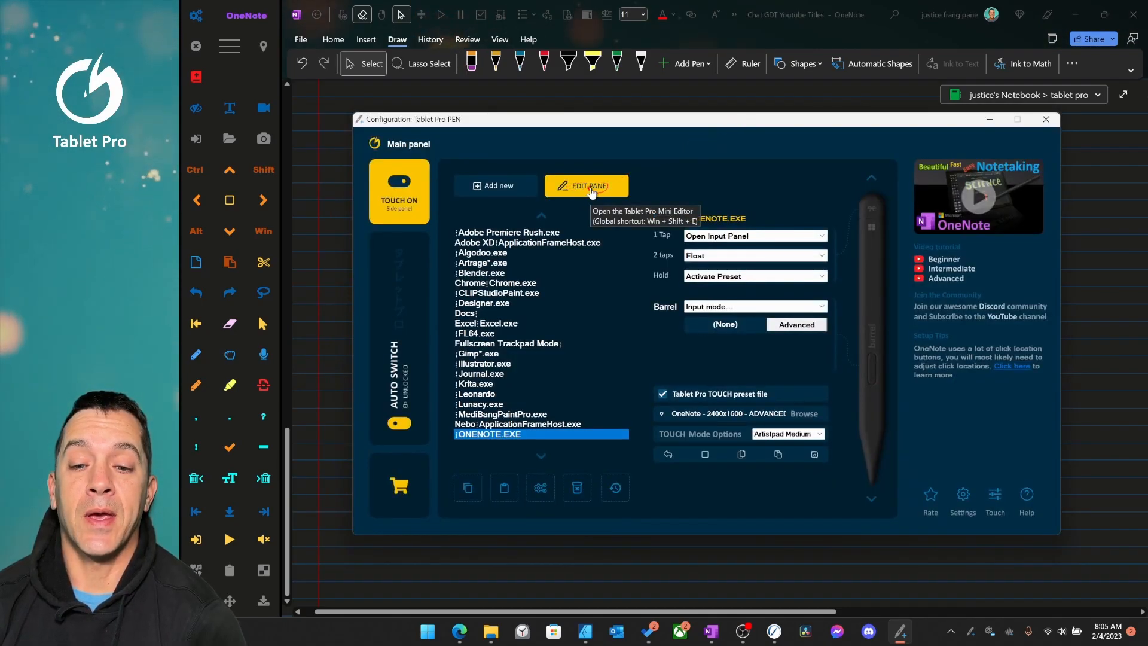
Step: Open the Mini Layout Editor for the ONENOTE.EXE preset via Edit Panel
left_click(586, 185)
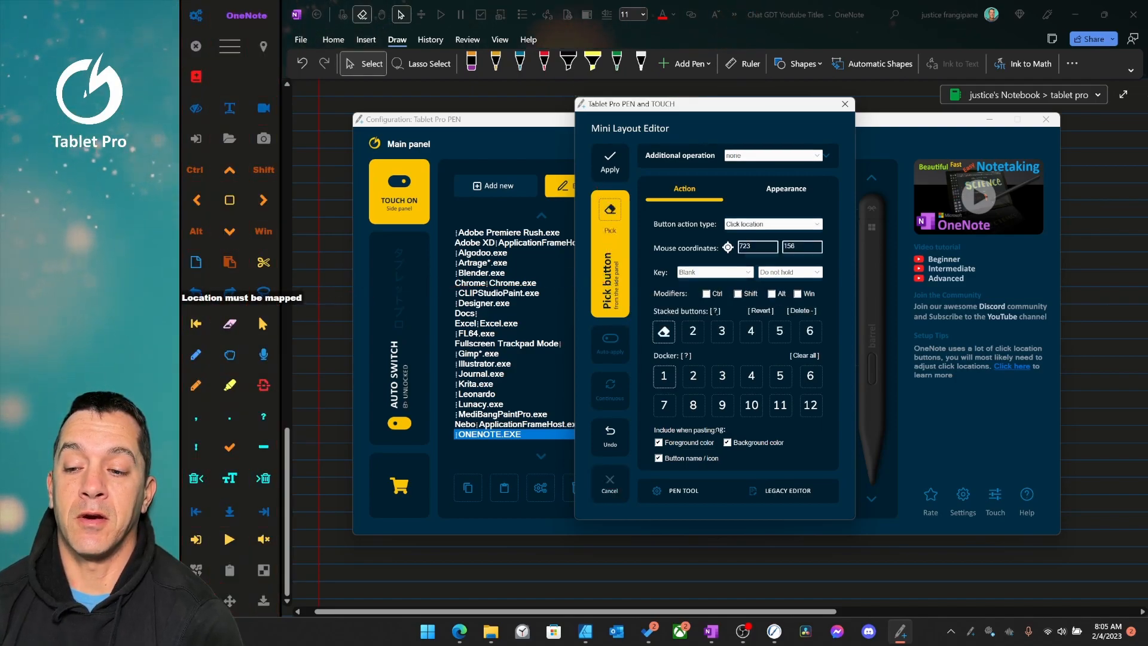
mouse_move(609, 213)
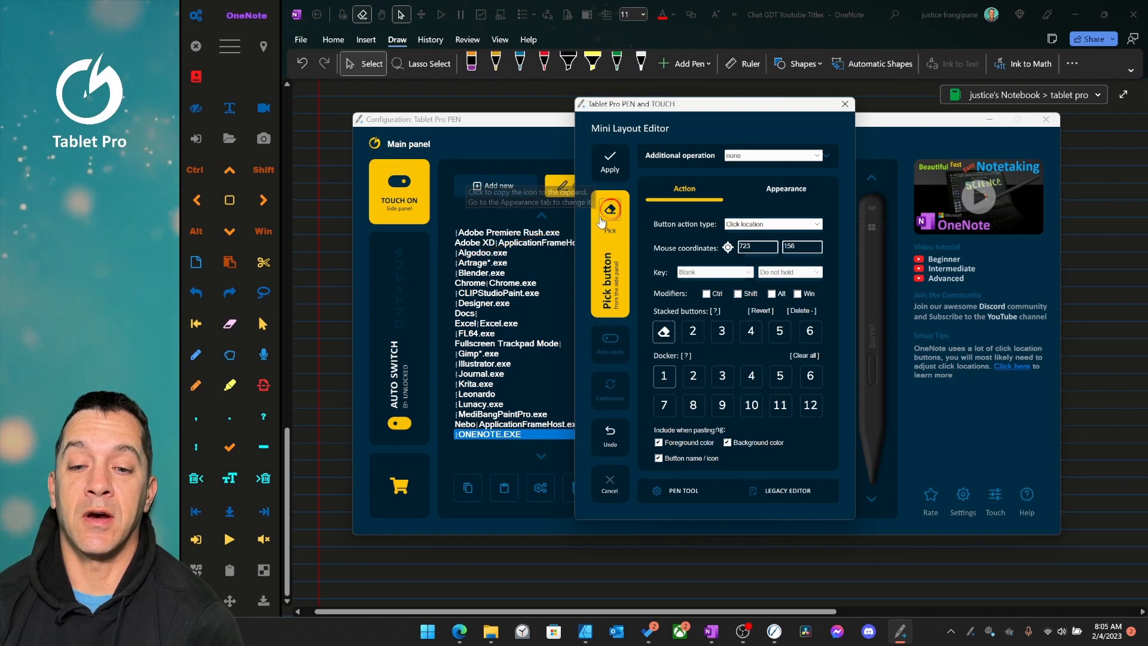
Step: Pick the OneNote pen/eraser location so the button clicks coordinates 725, 155
left_click(662, 331)
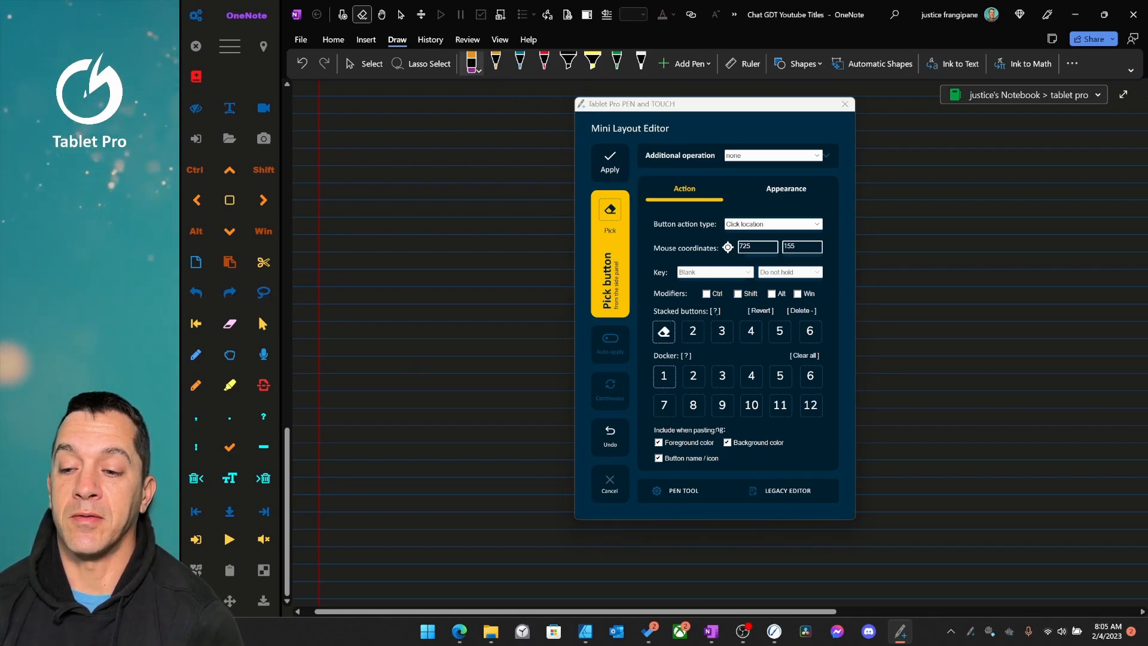
left_click(473, 64)
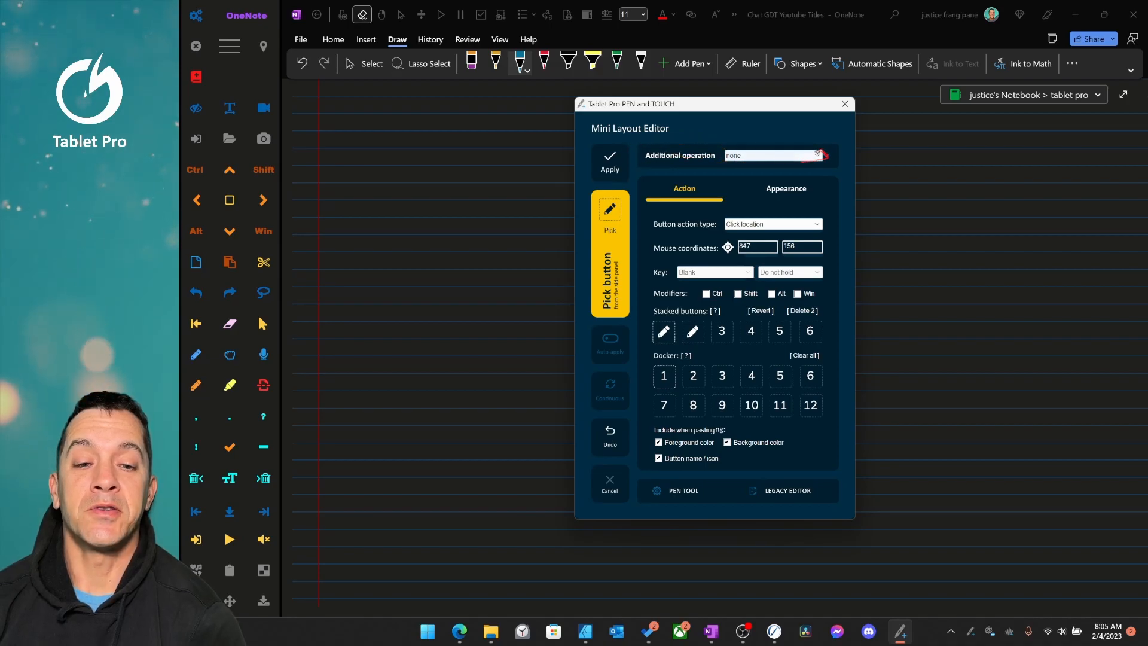
Step: Show the Additional operation choices for the stacked pen button
left_click(771, 154)
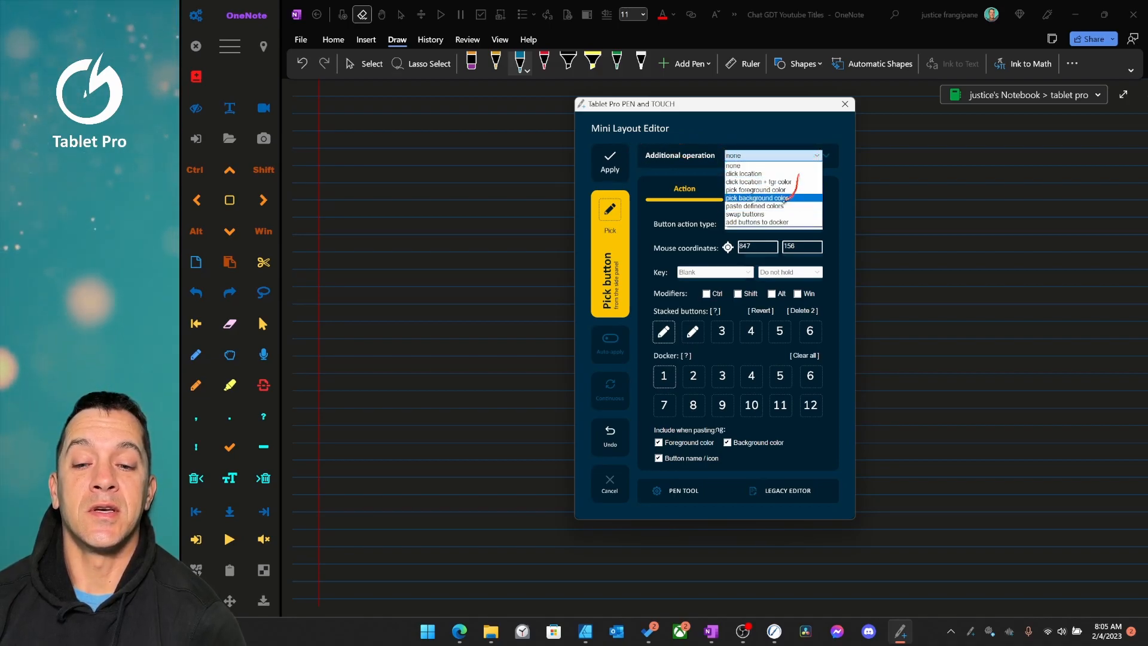